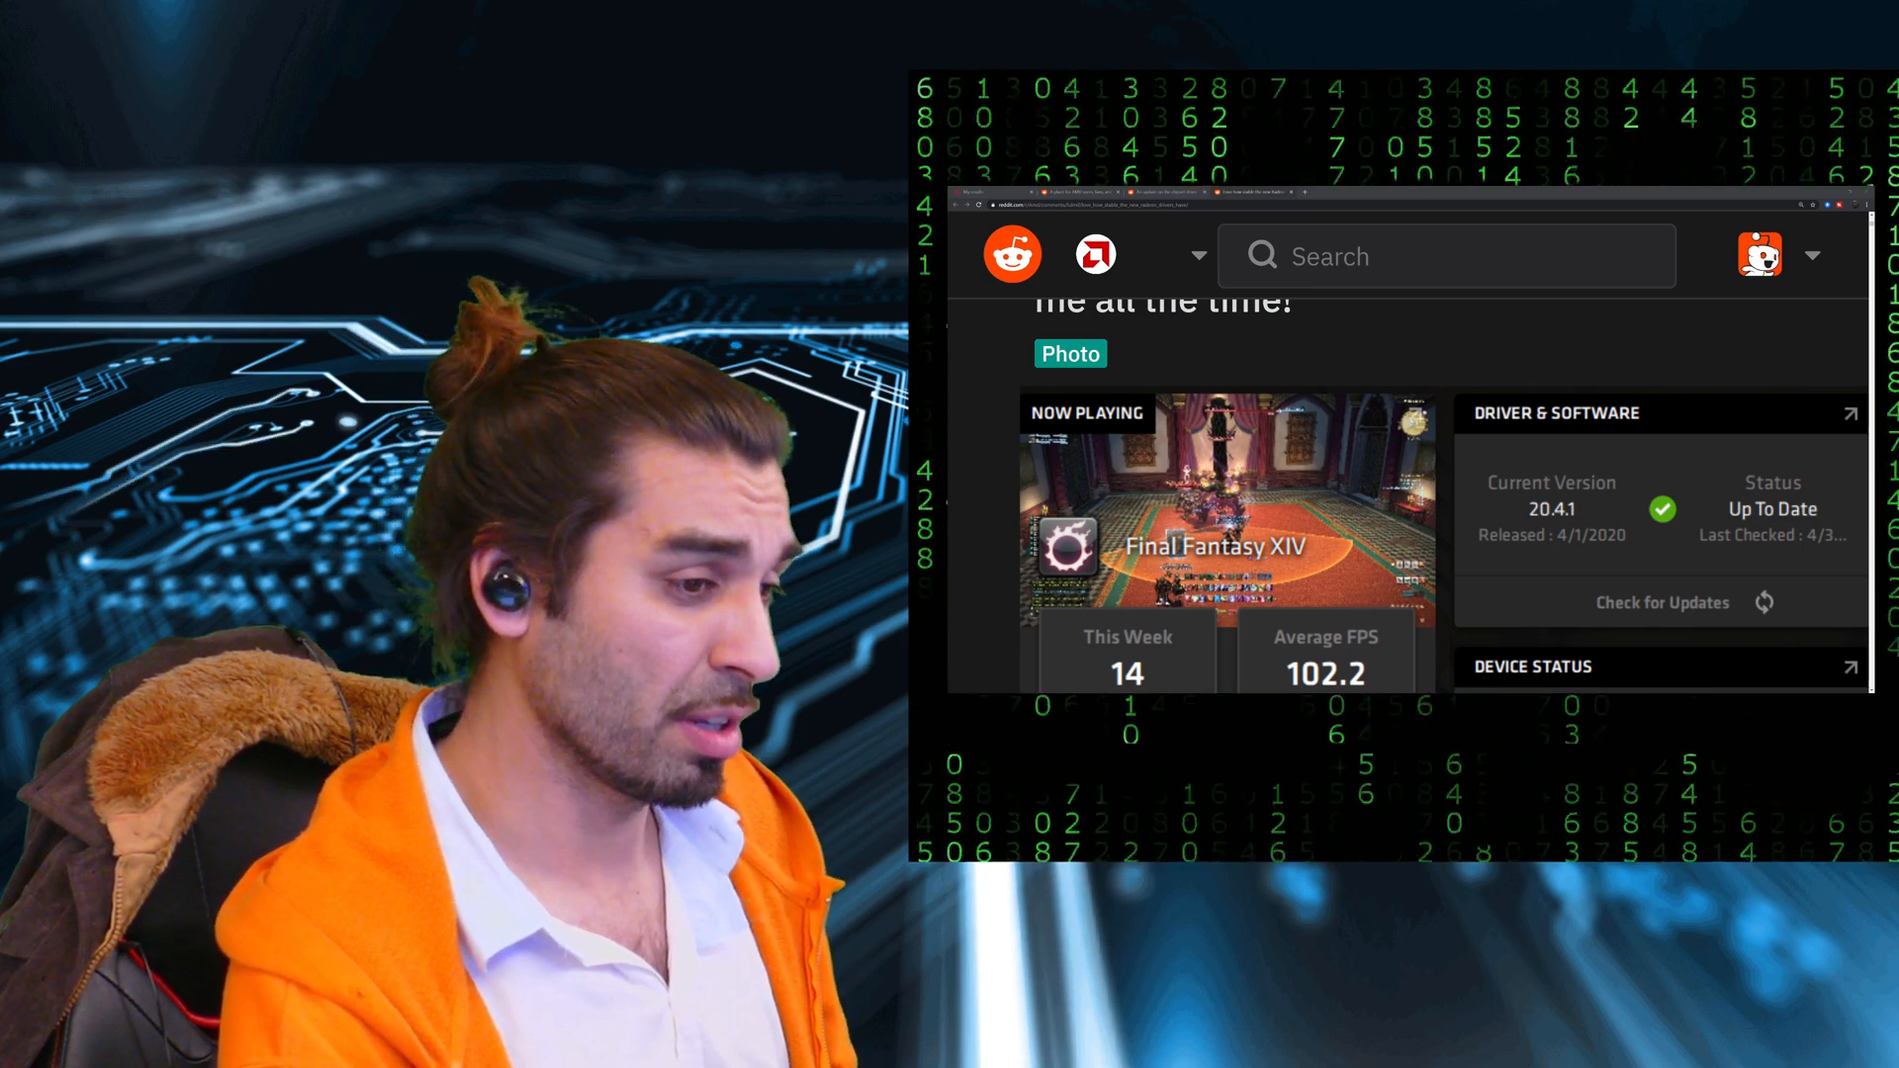
{"action": "scroll", "scroll_direction": "down", "scroll_amount": 3}
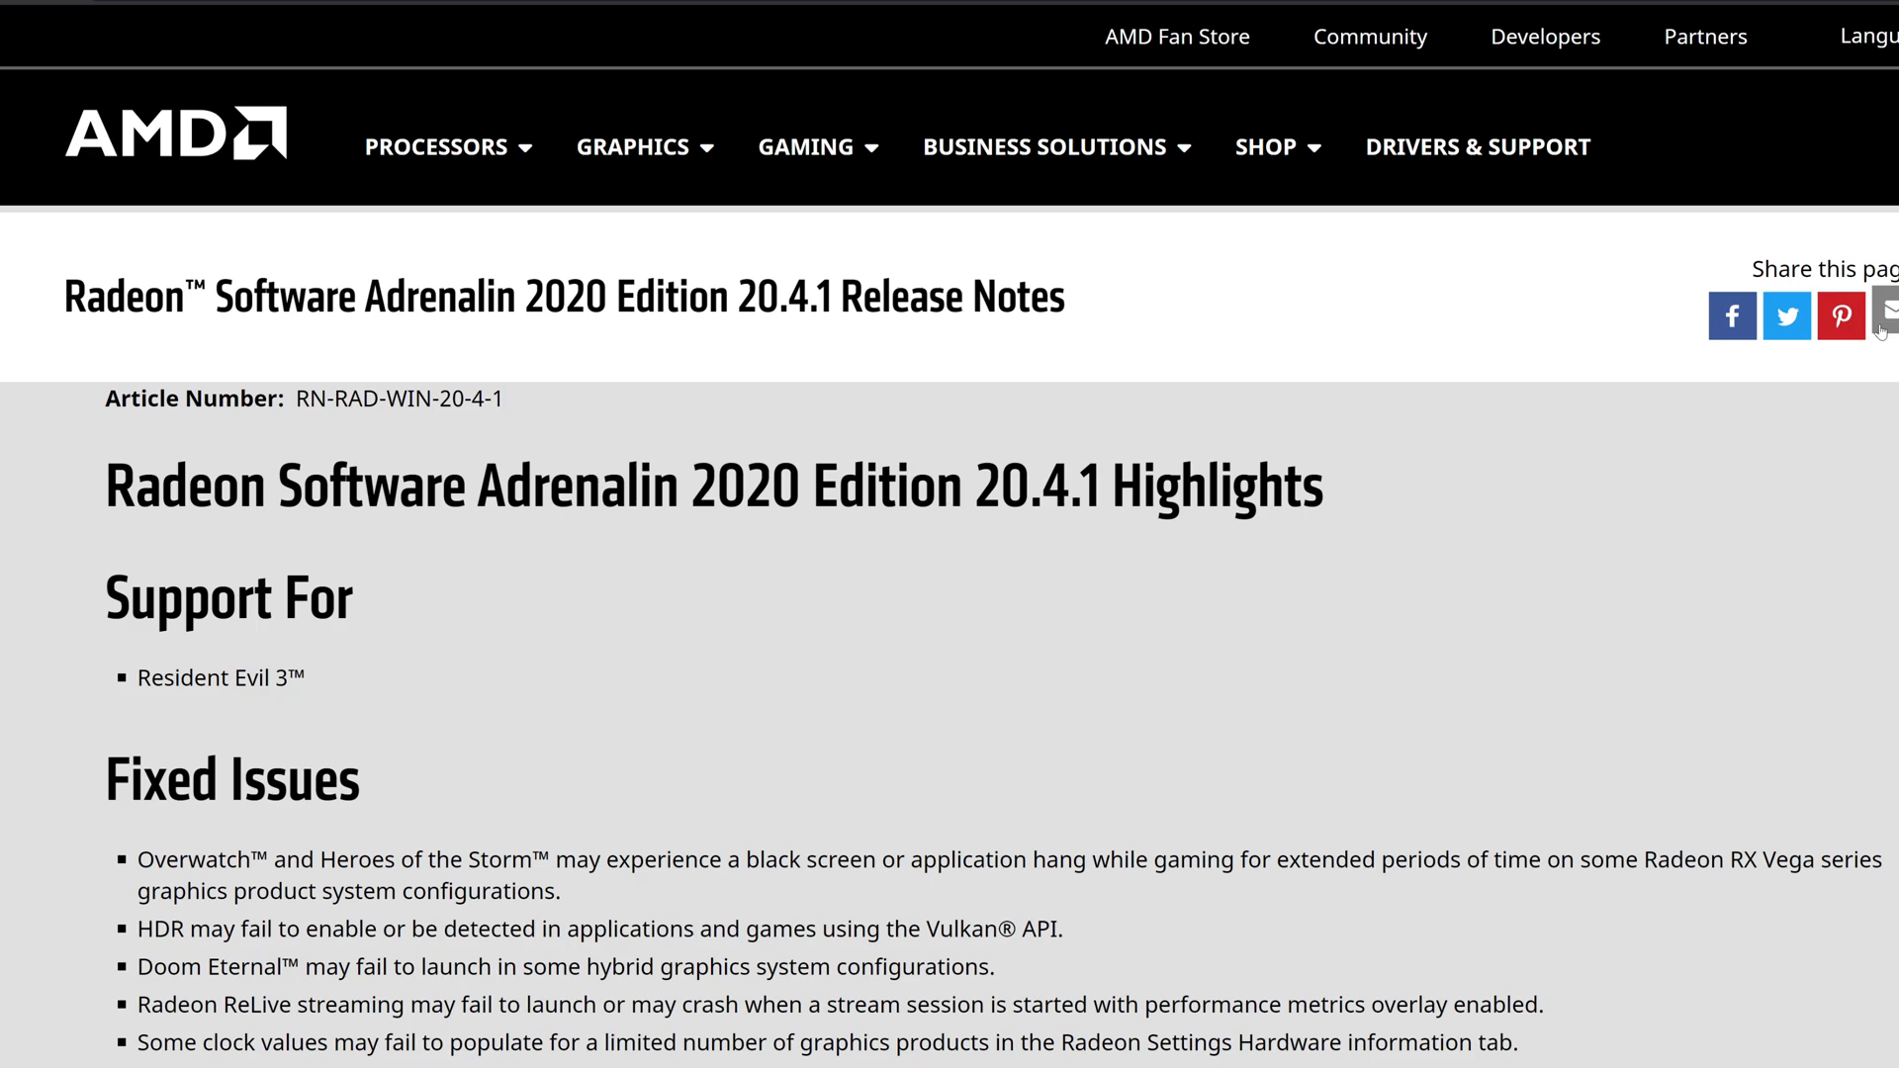
{"action": "mouse_move", "coordinate": [1634, 310]}
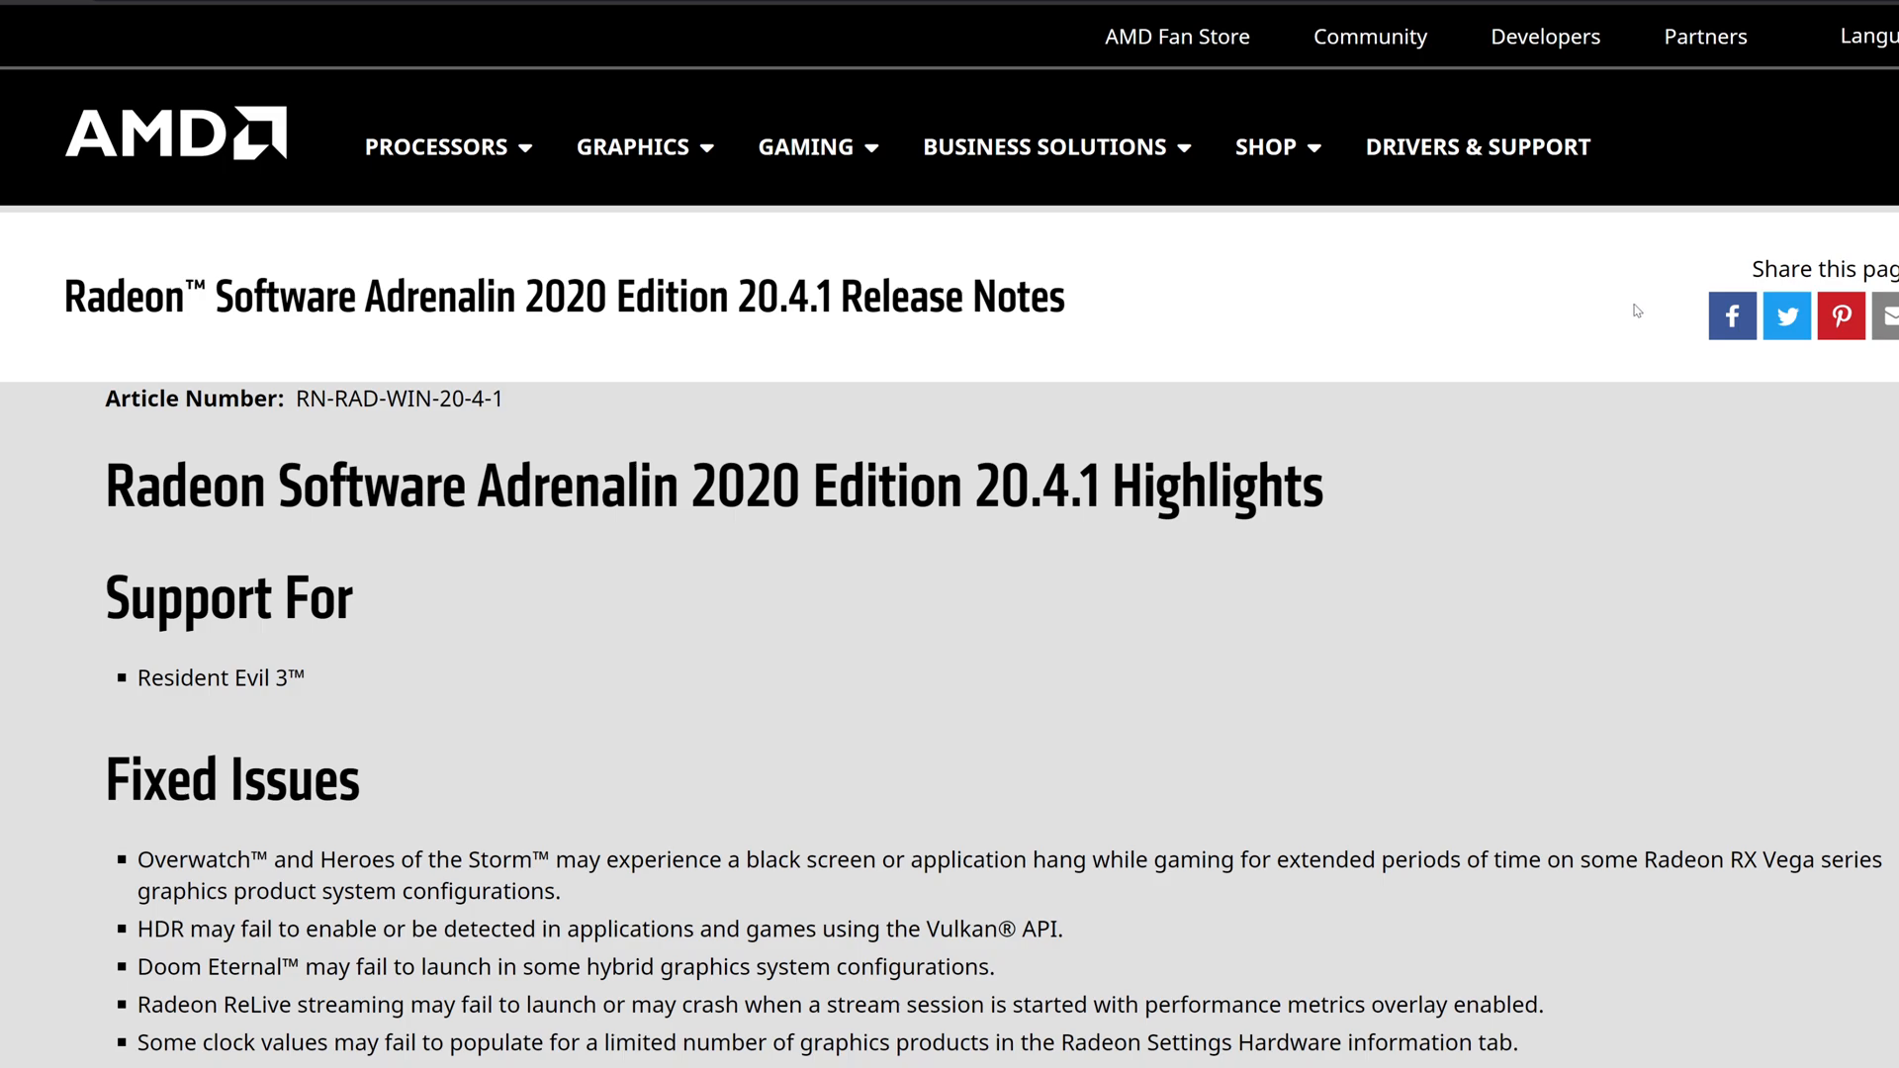
{"action": "mouse_move", "coordinate": [1648, 305]}
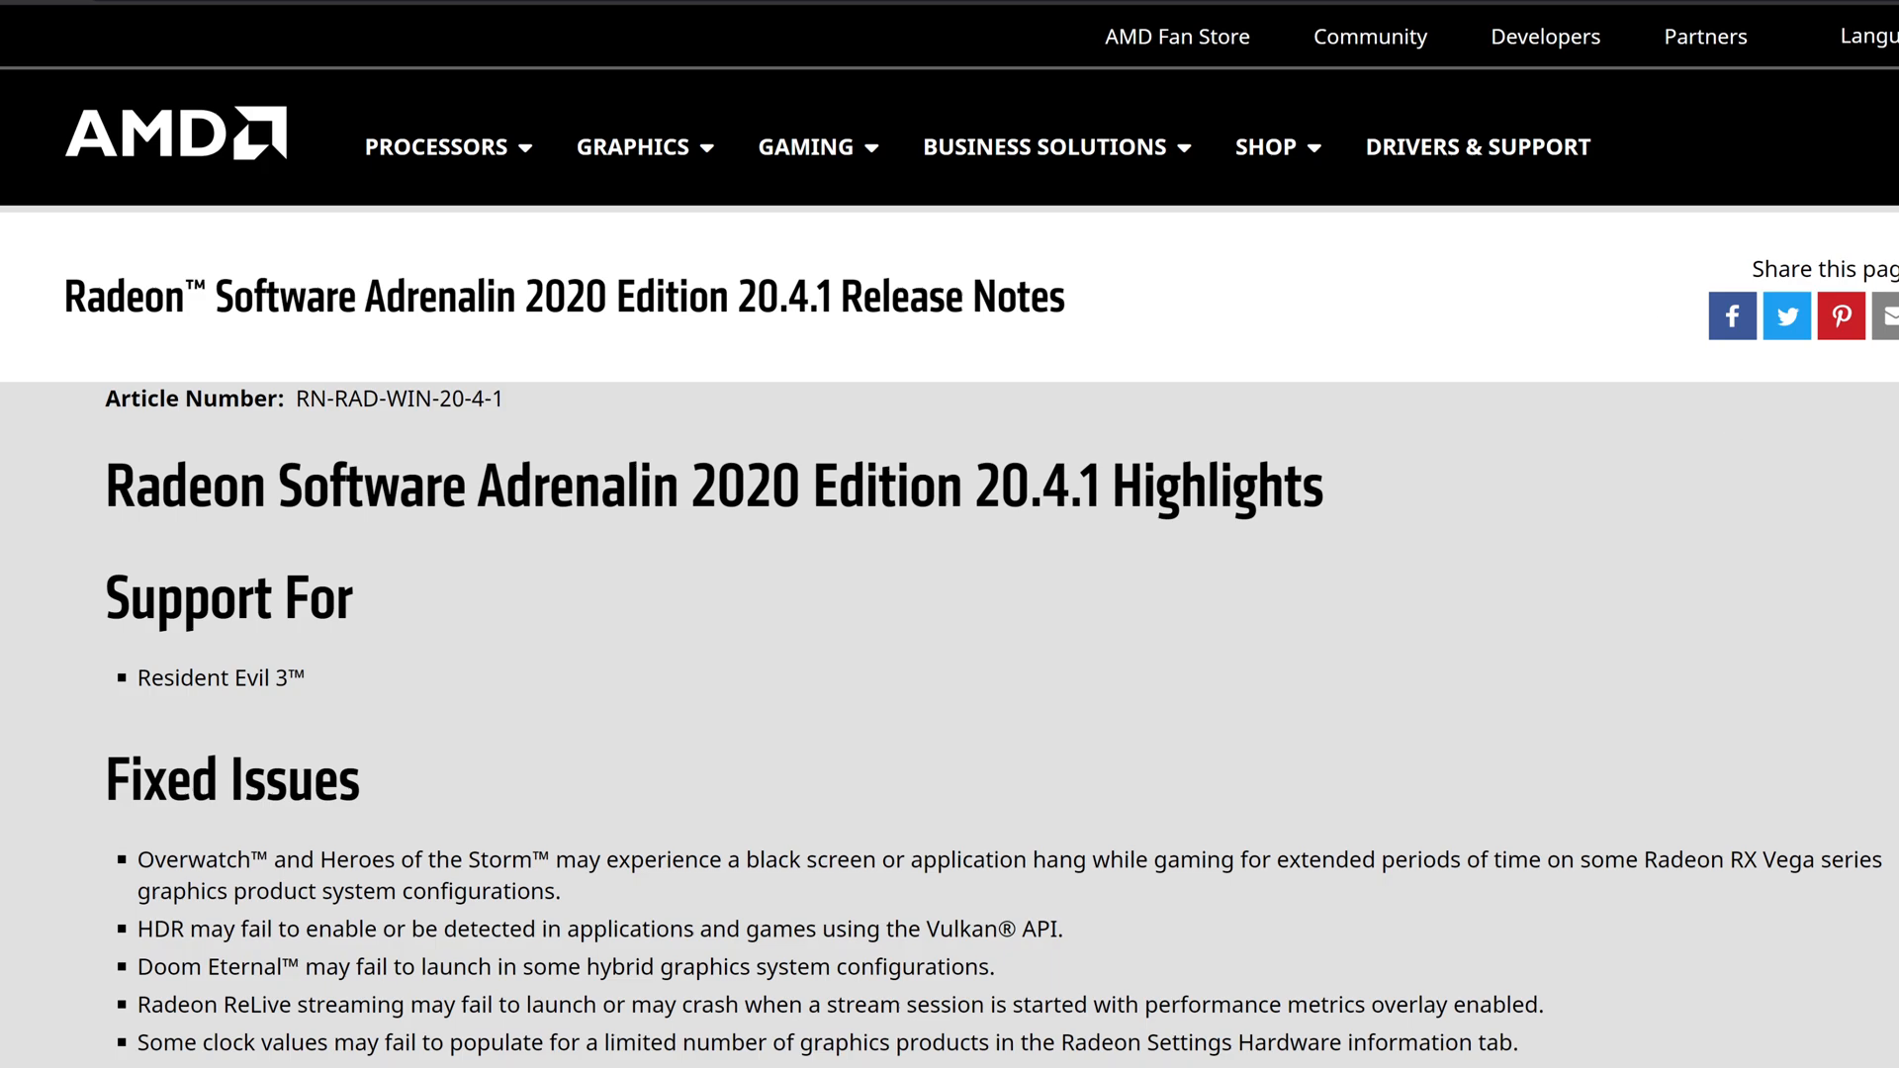
{"action": "scroll", "scroll_direction": "down", "scroll_amount": 3}
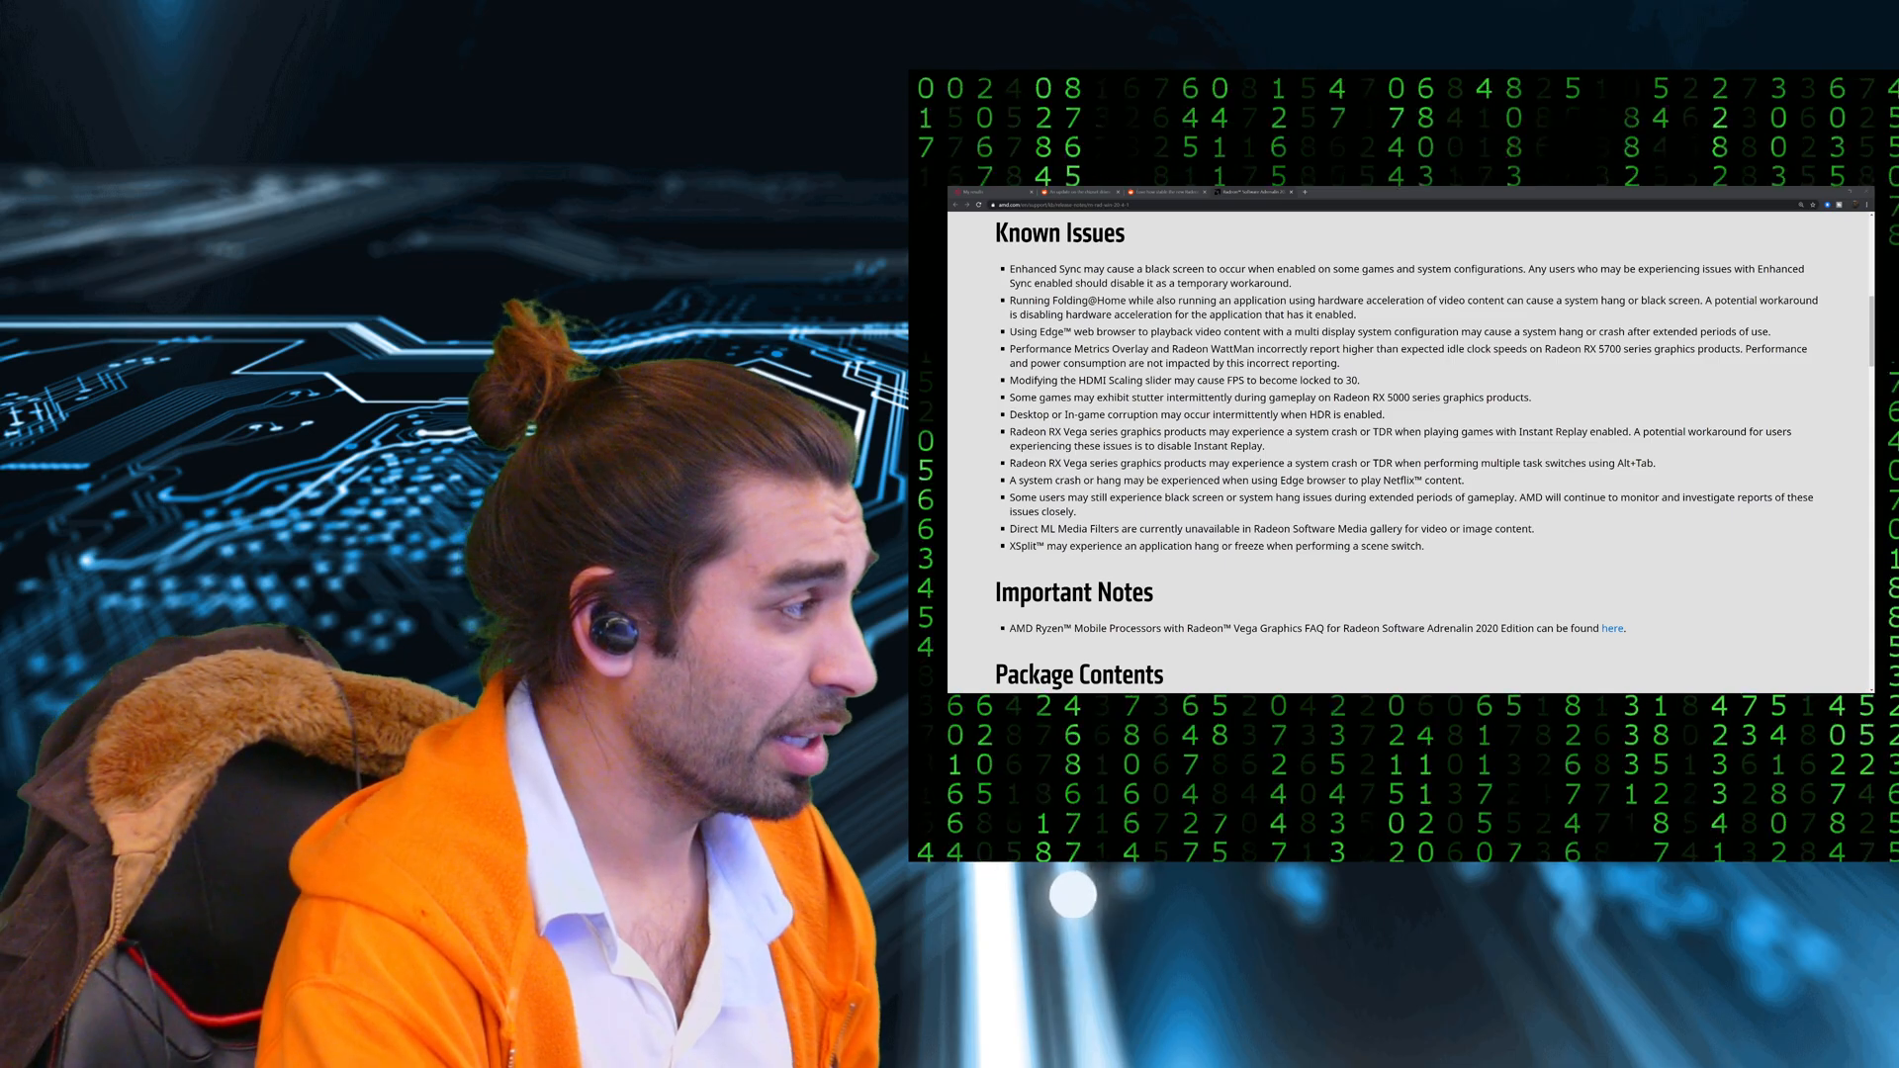
{"action": "scroll", "scroll_direction": "down", "scroll_amount": 3}
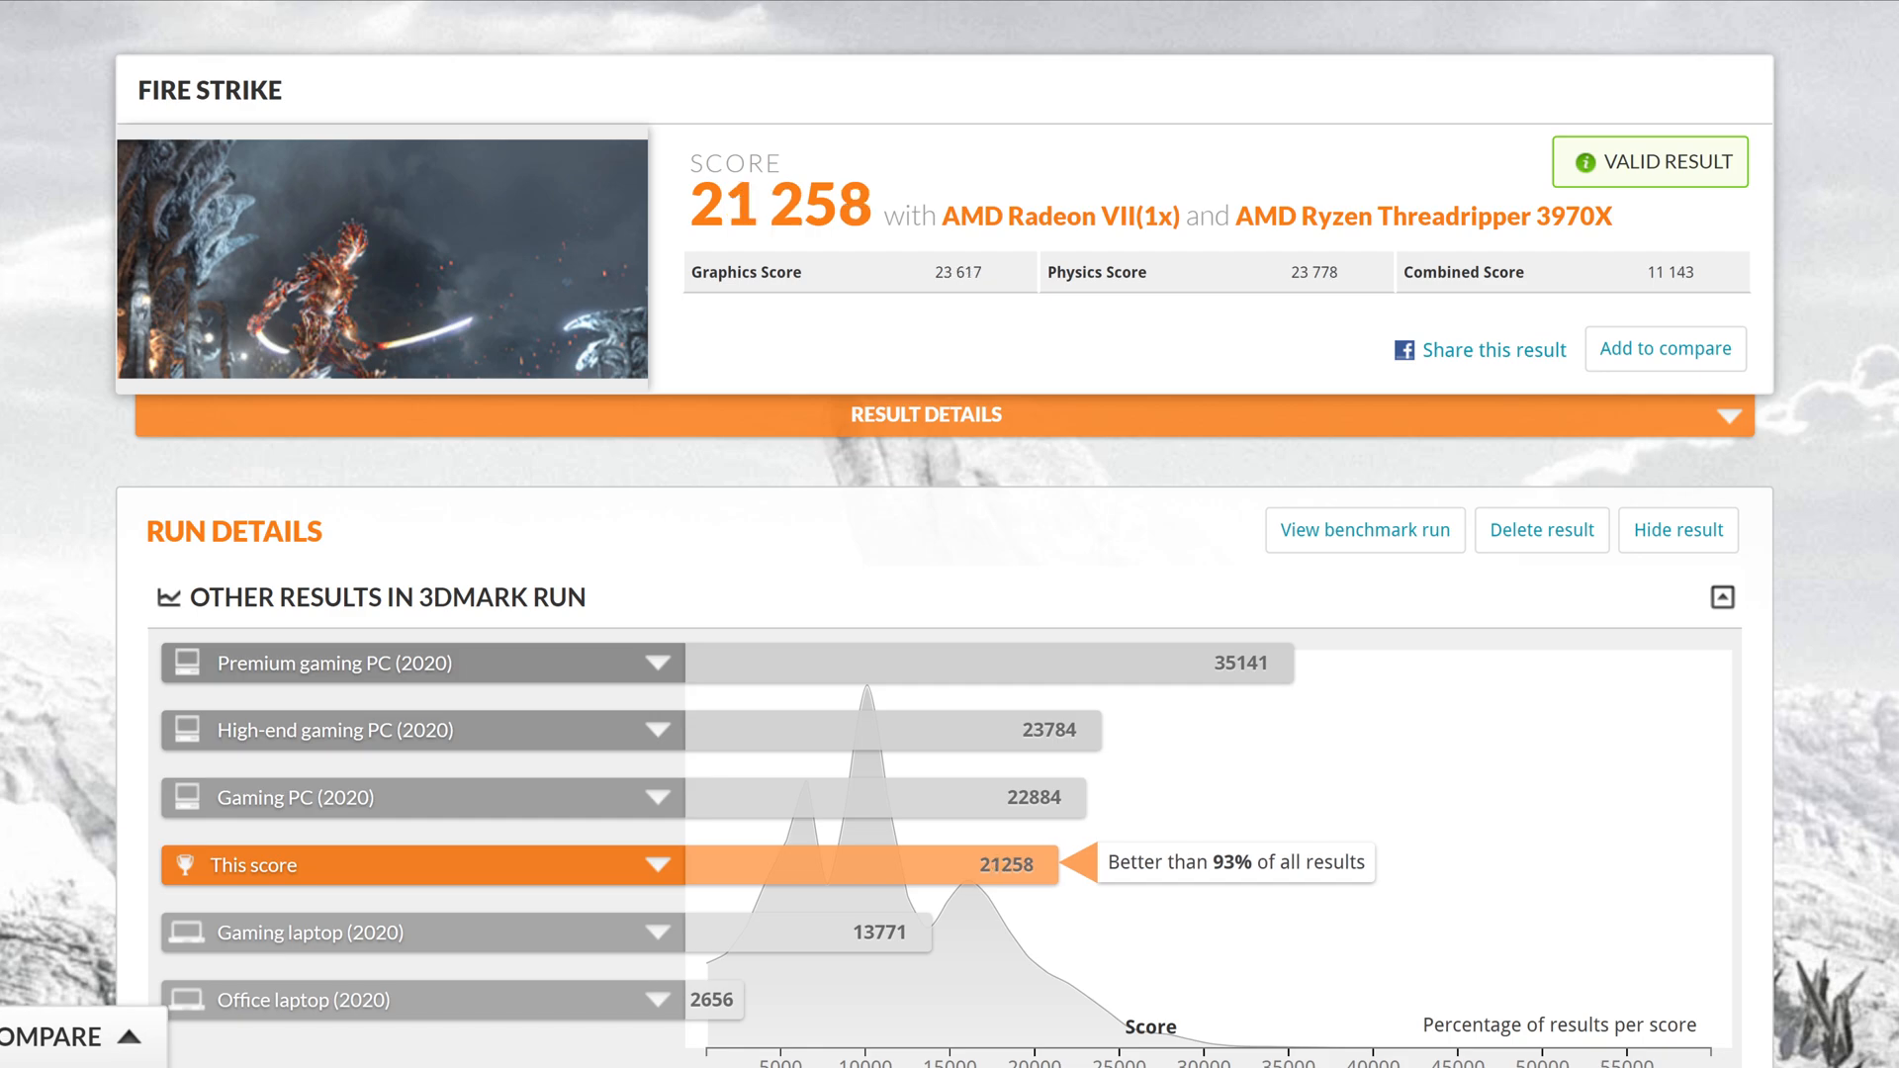
{"action": "mouse_move", "coordinate": [867, 22]}
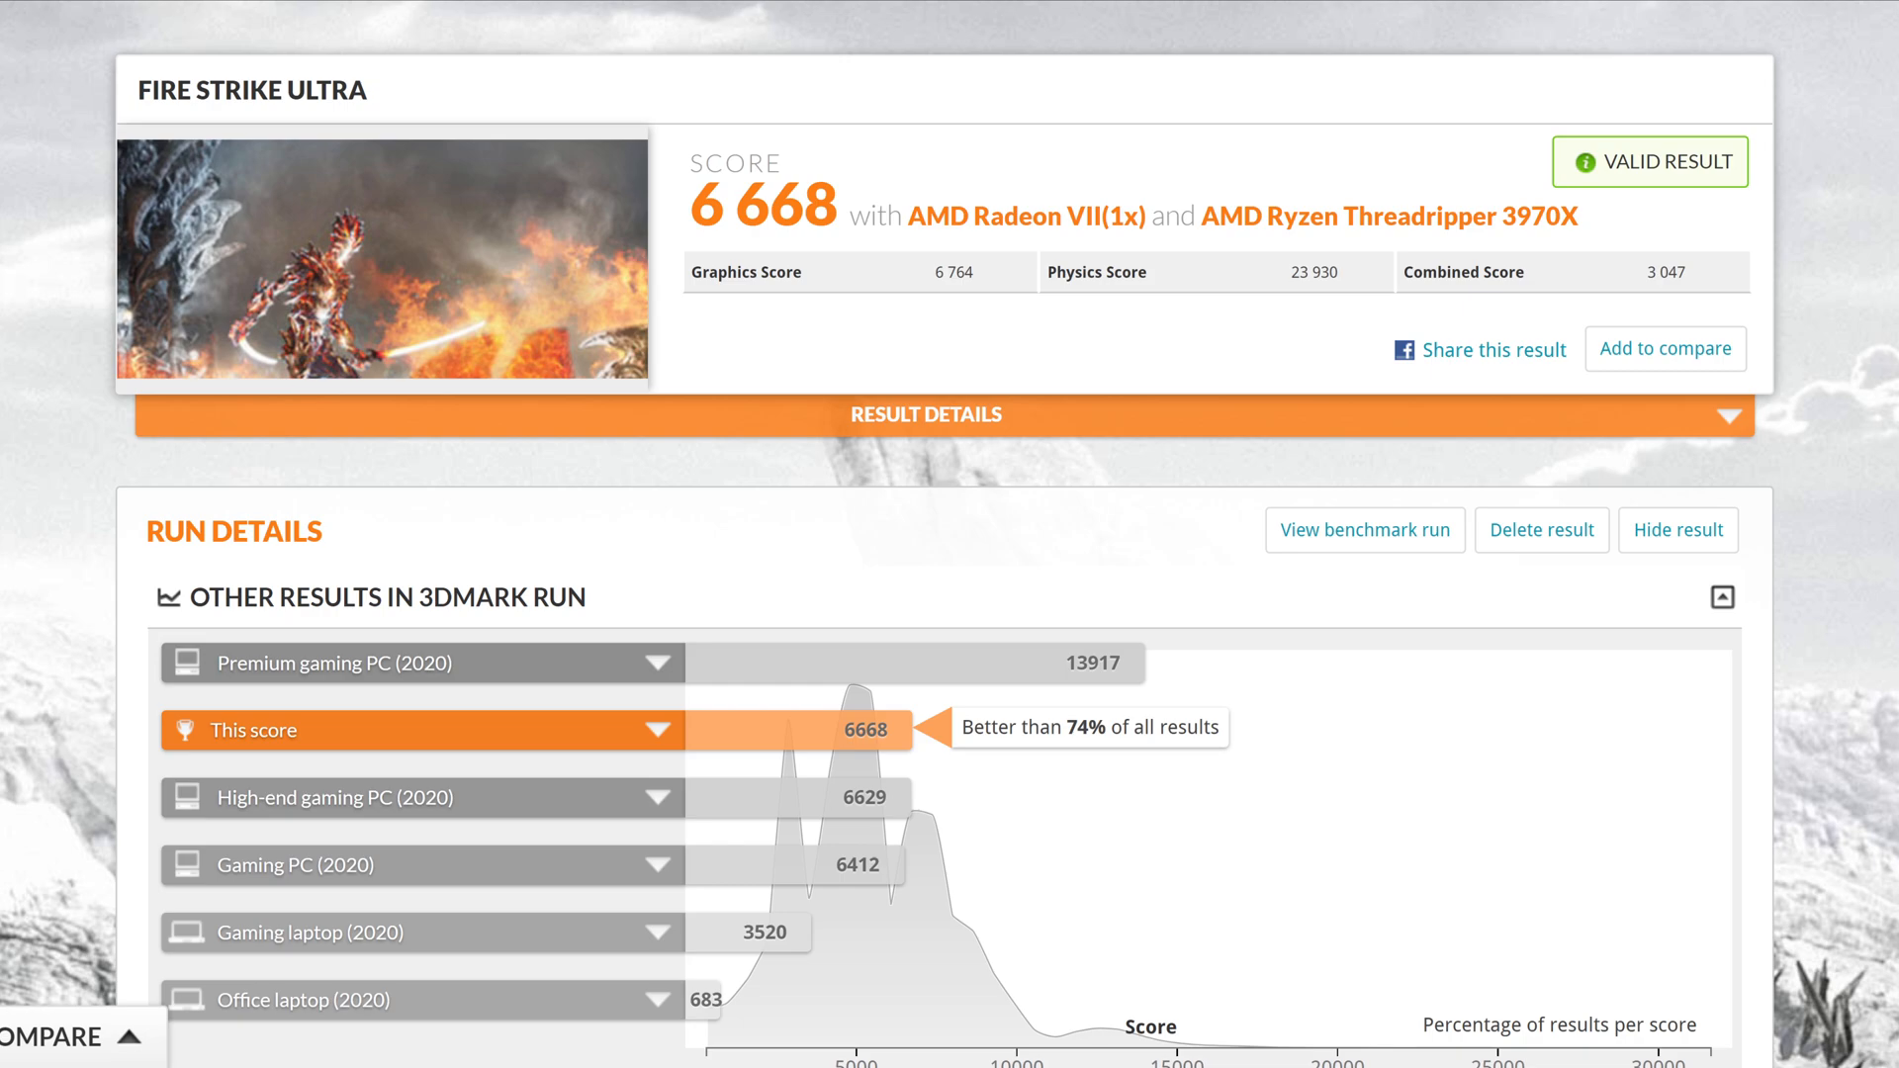
{"action": "mouse_move", "coordinate": [554, 46]}
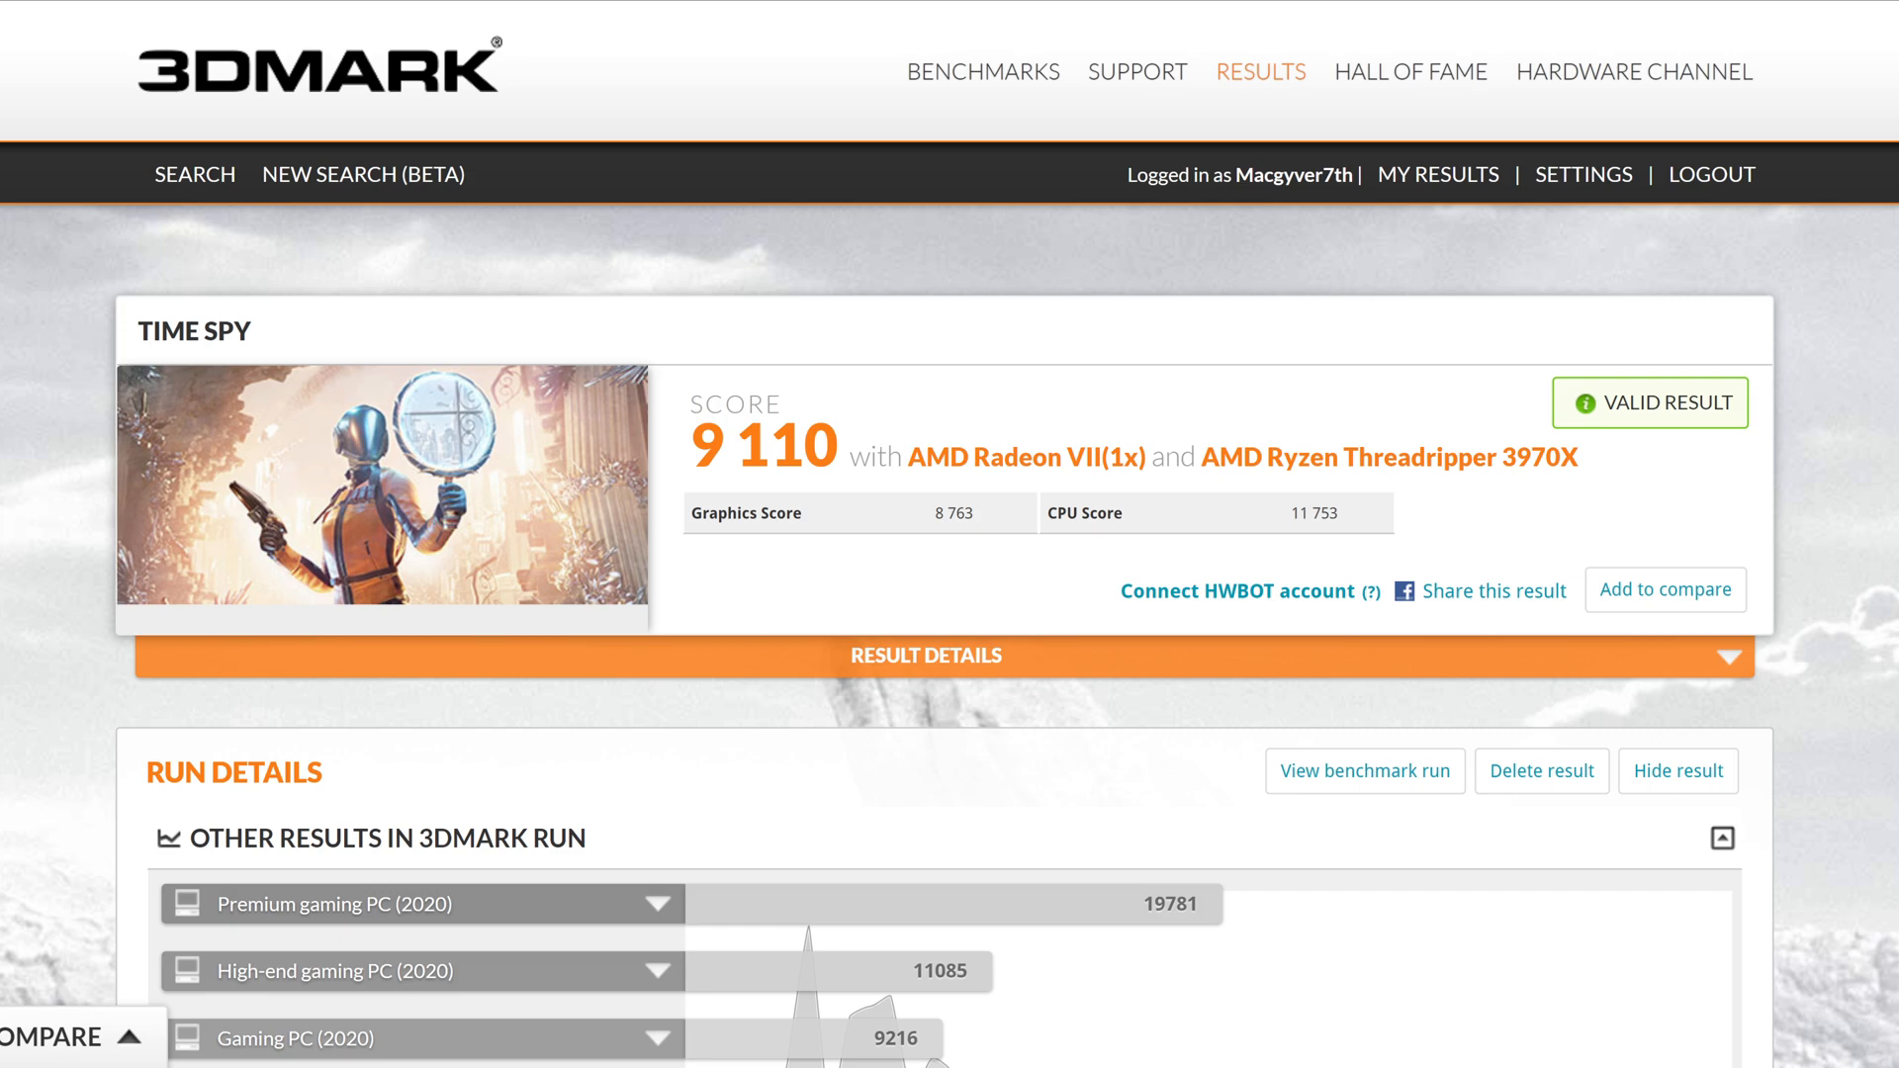
{"action": "mouse_move", "coordinate": [370, 8]}
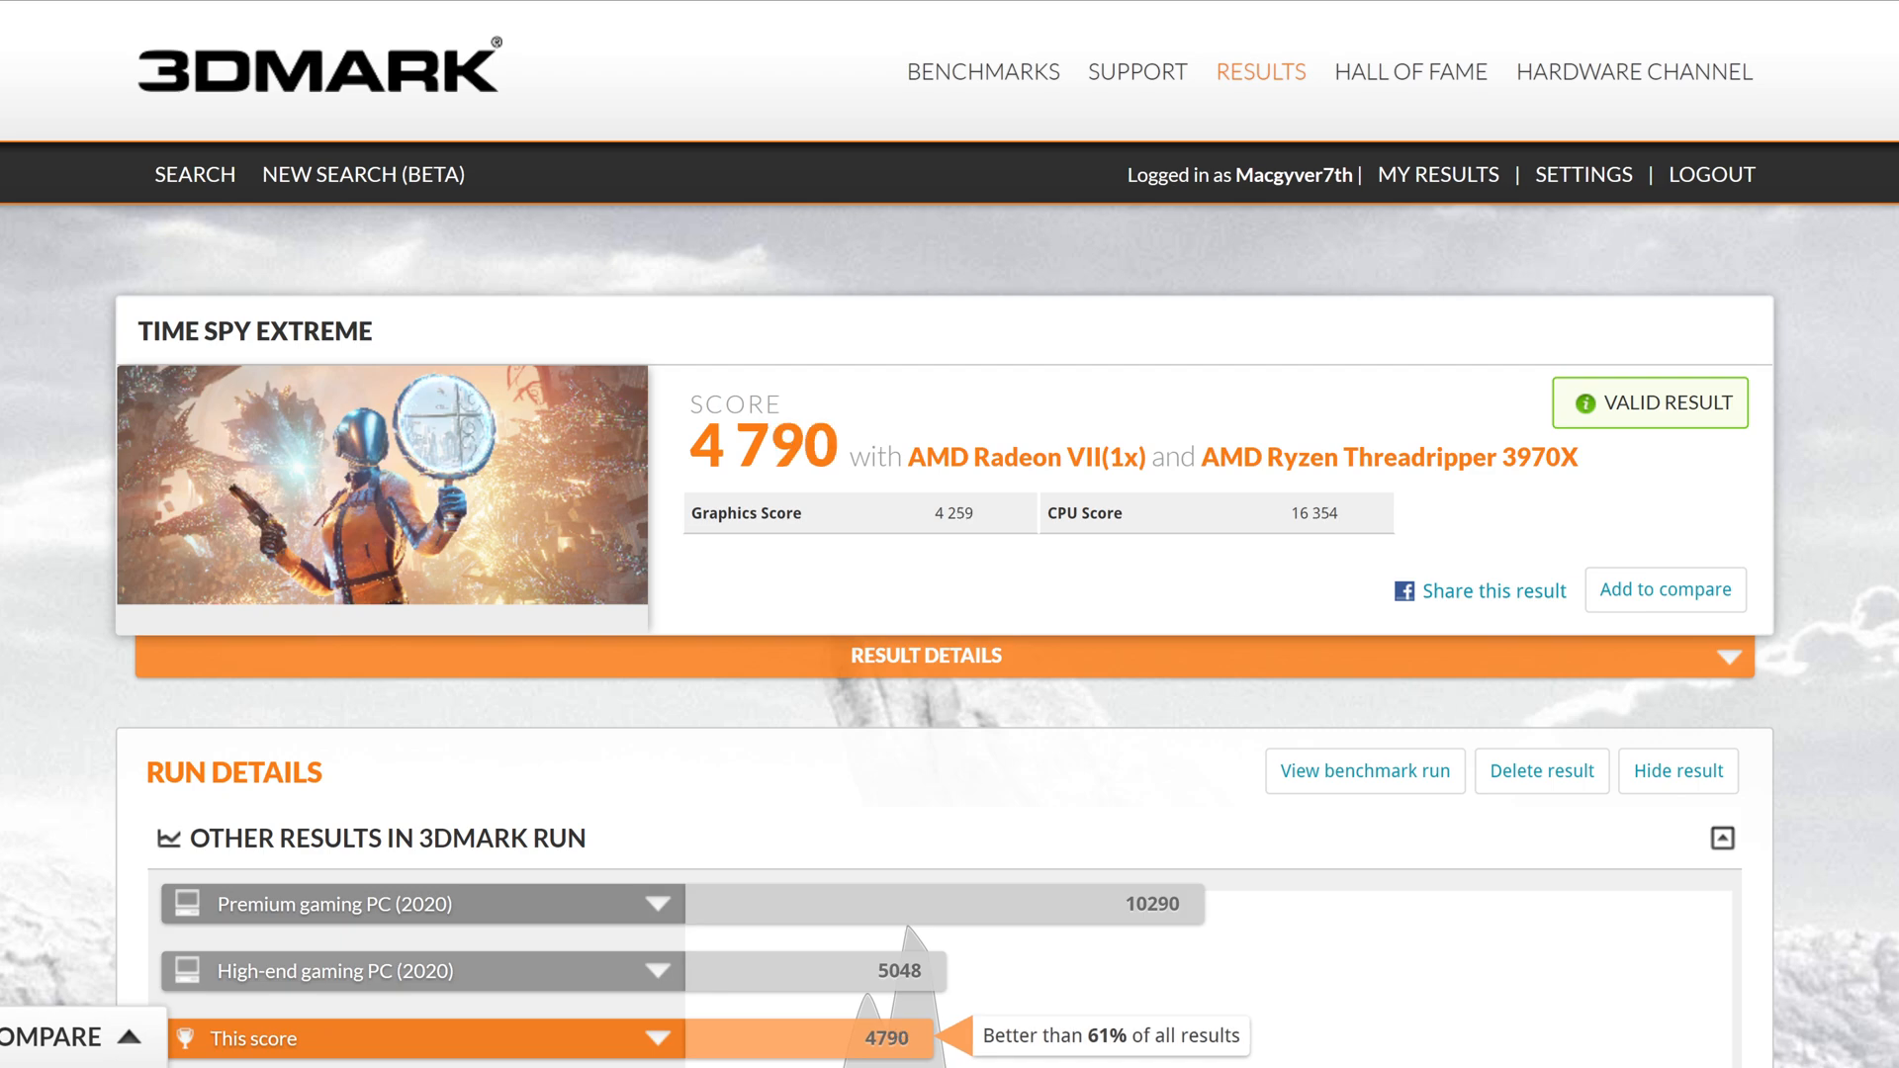
{"action": "mouse_move", "coordinate": [813, 511]}
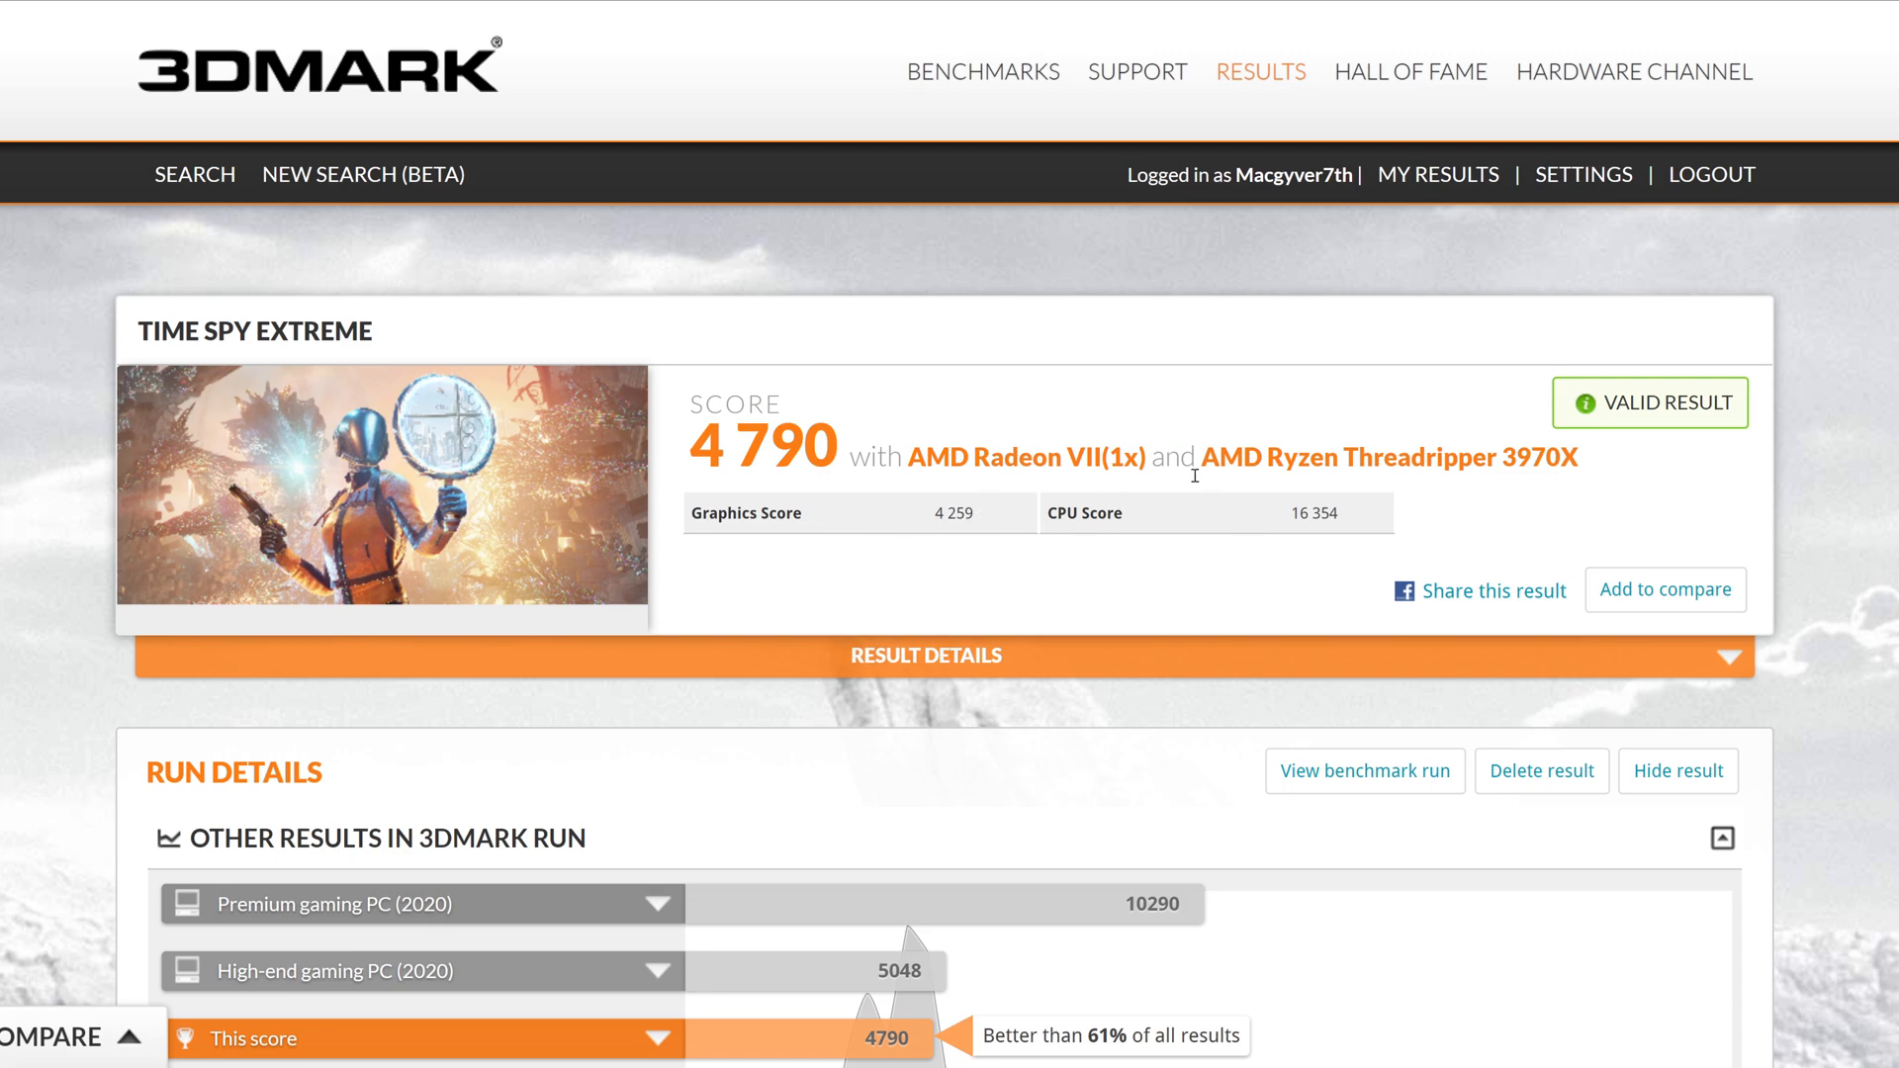
{"action": "mouse_move", "coordinate": [835, 546]}
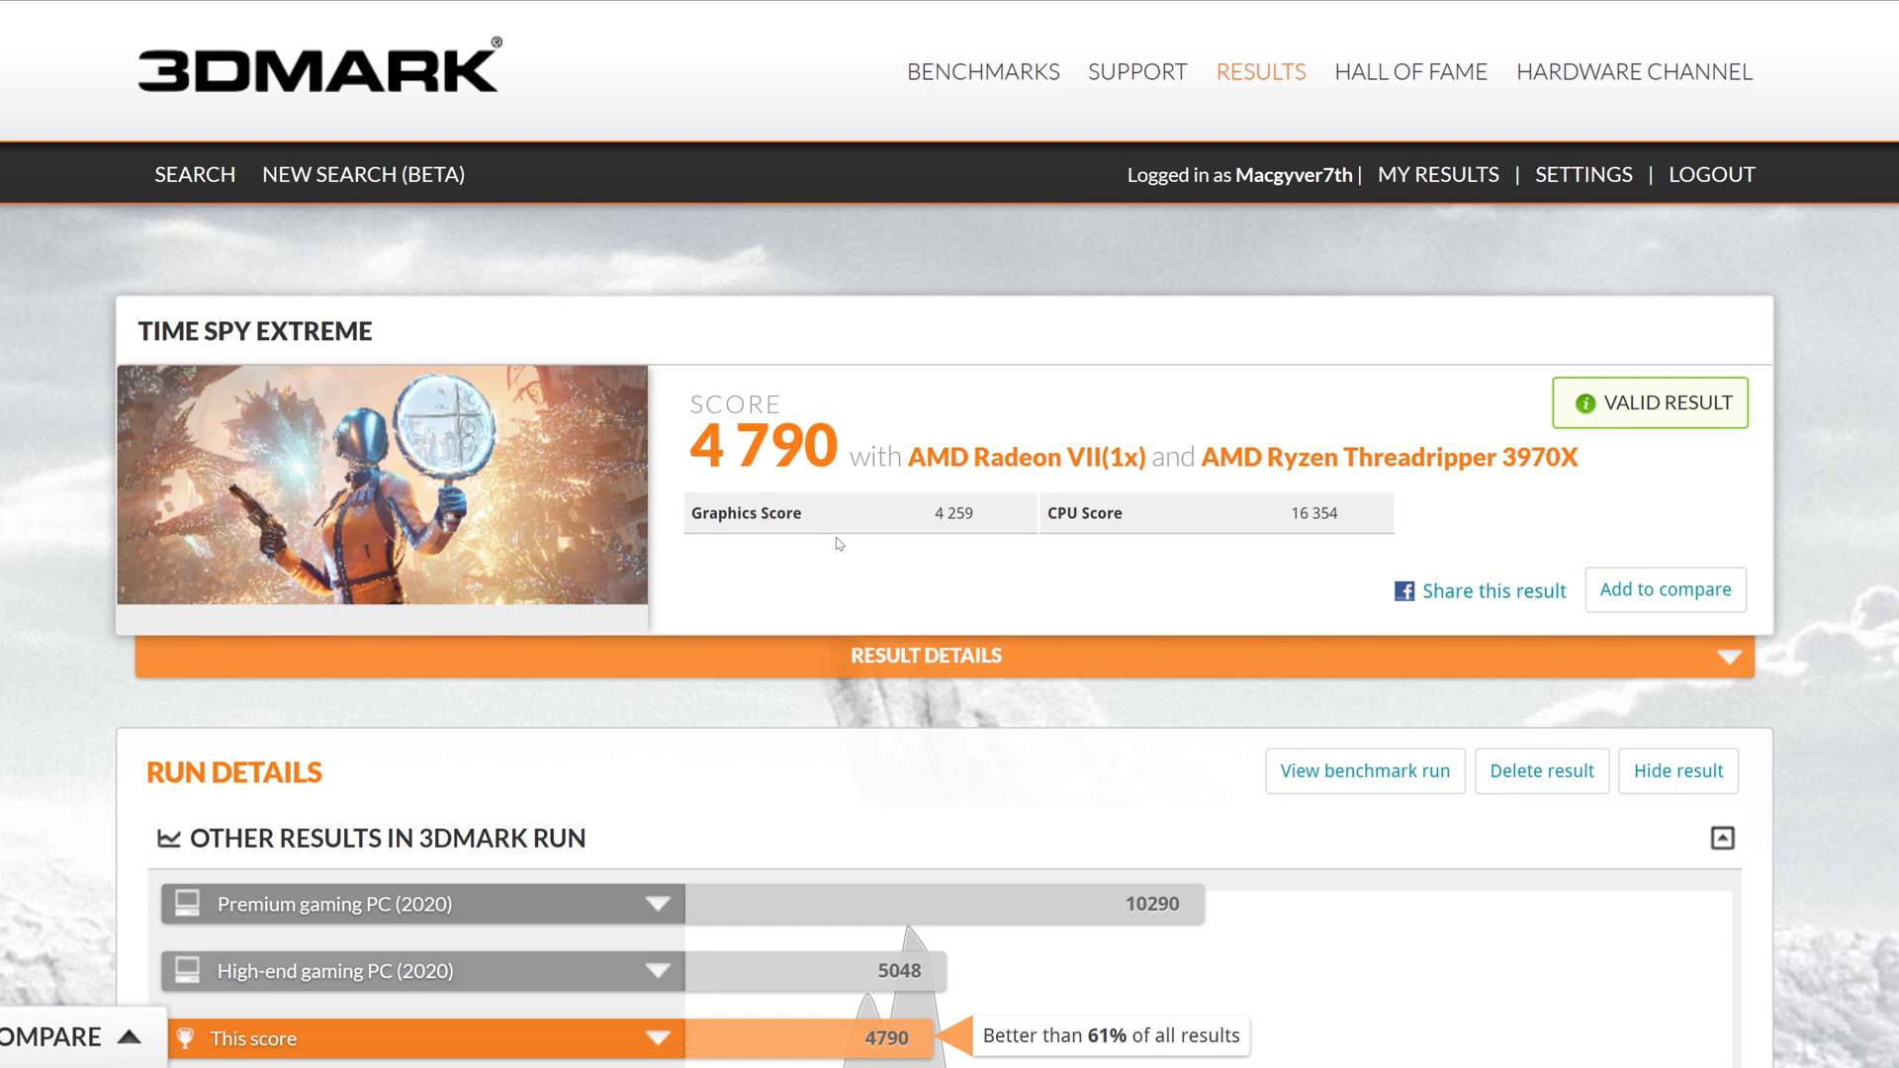